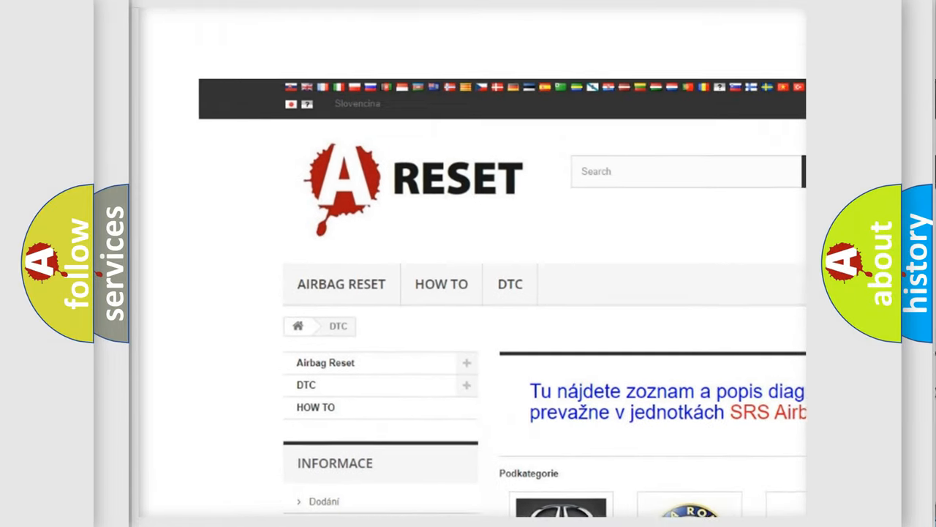
Find Toyota in the DTC brand list and show its diagnostic trouble code list
scroll(down, 3)
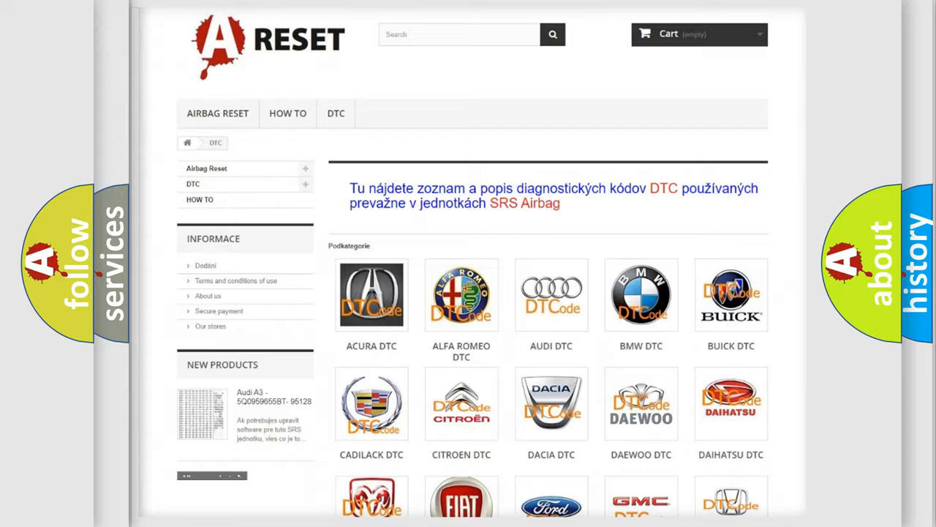
scroll(down, 3)
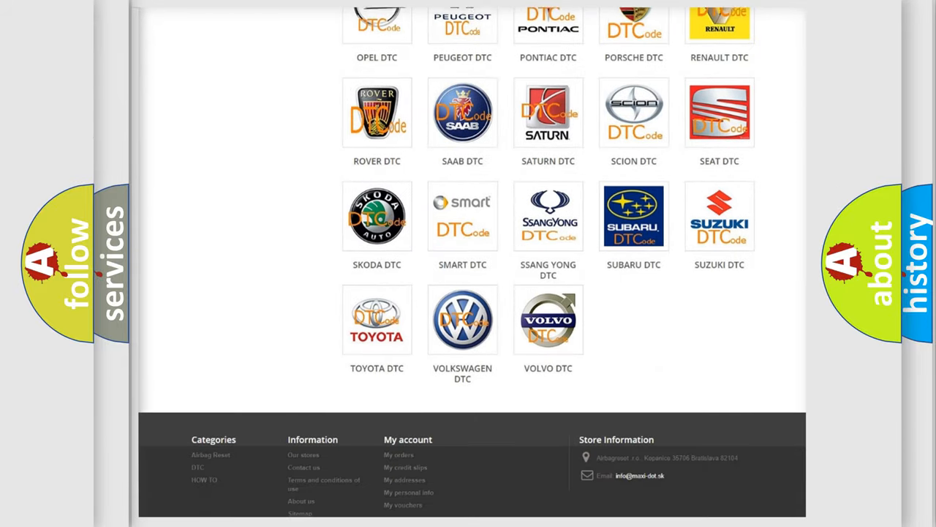
scroll(down, 3)
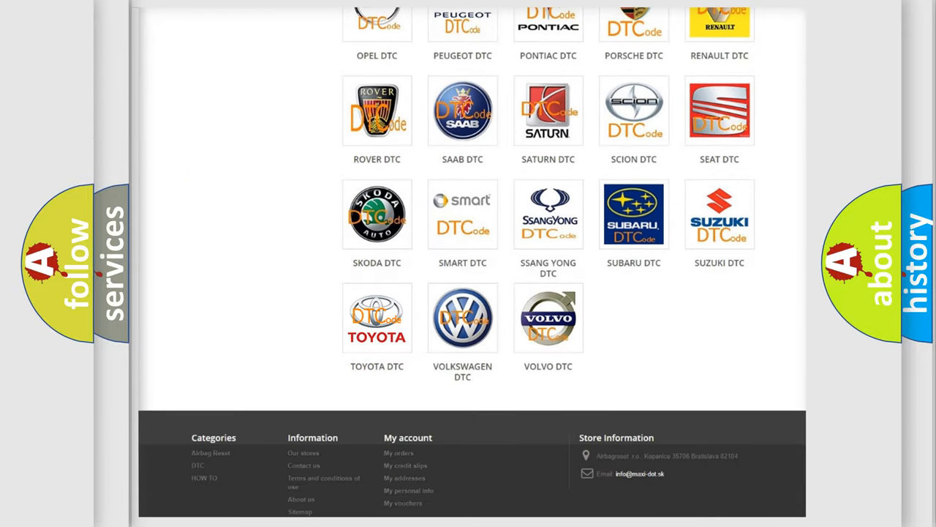
click(377, 318)
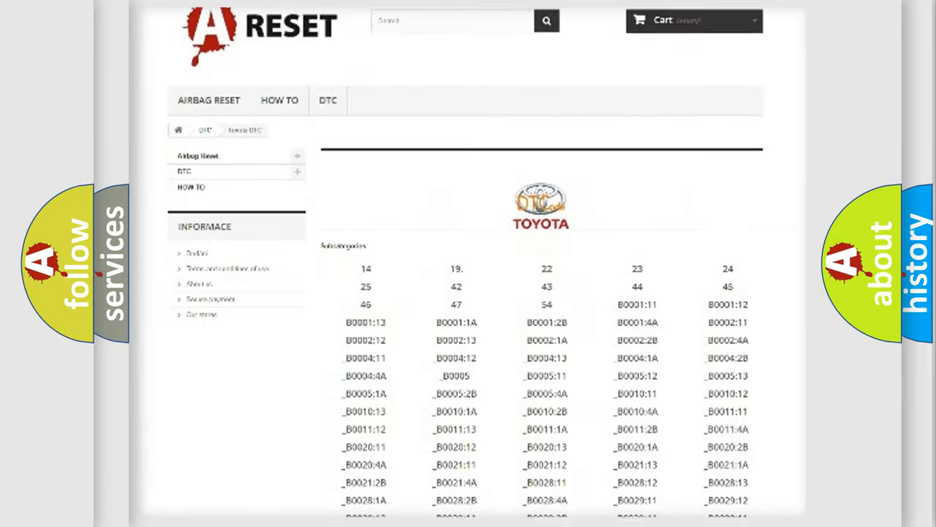
scroll(down, 3)
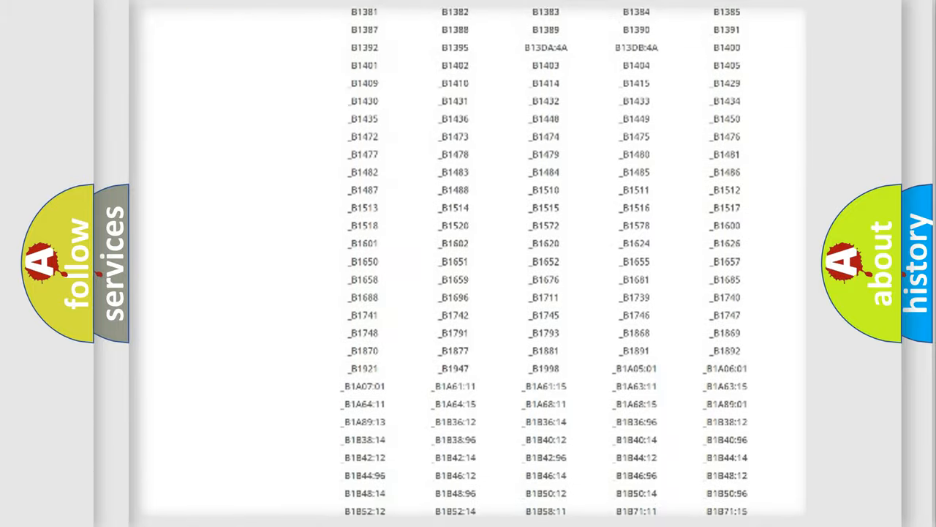